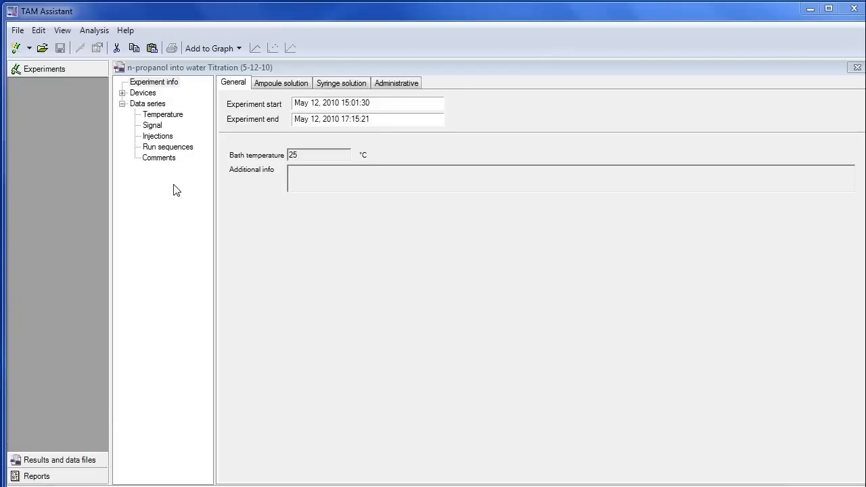
# Step: View the Injections list, then the Temperature data series table in the experiment tree
pyautogui.click(157, 136)
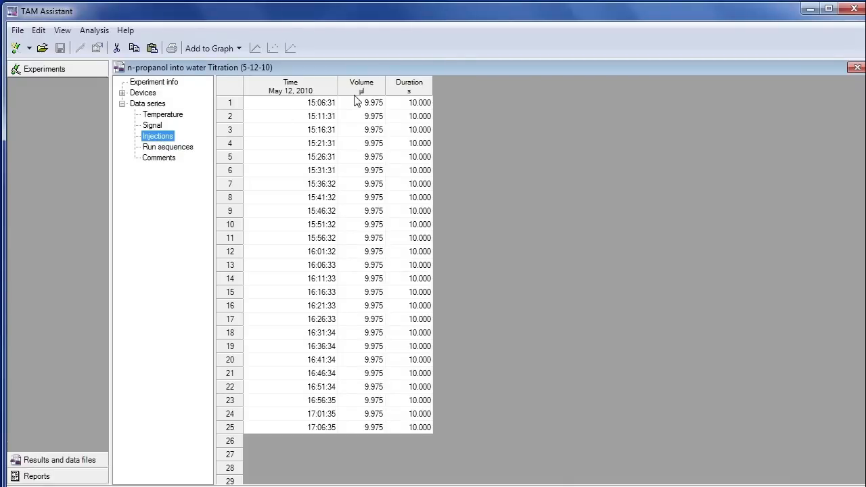
pyautogui.moveTo(337, 119)
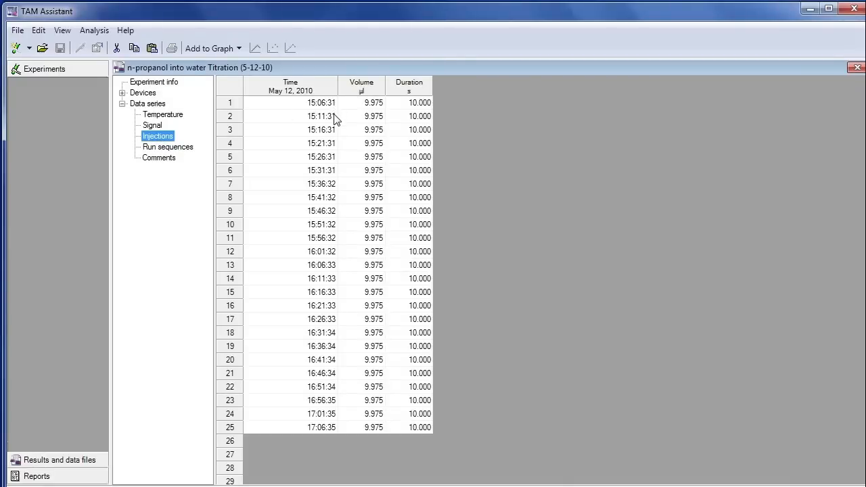
pyautogui.click(162, 113)
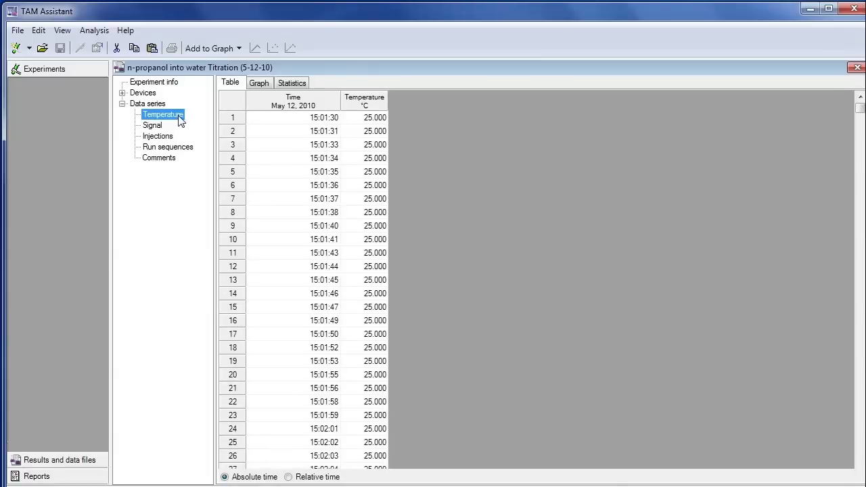
pyautogui.moveTo(101, 127)
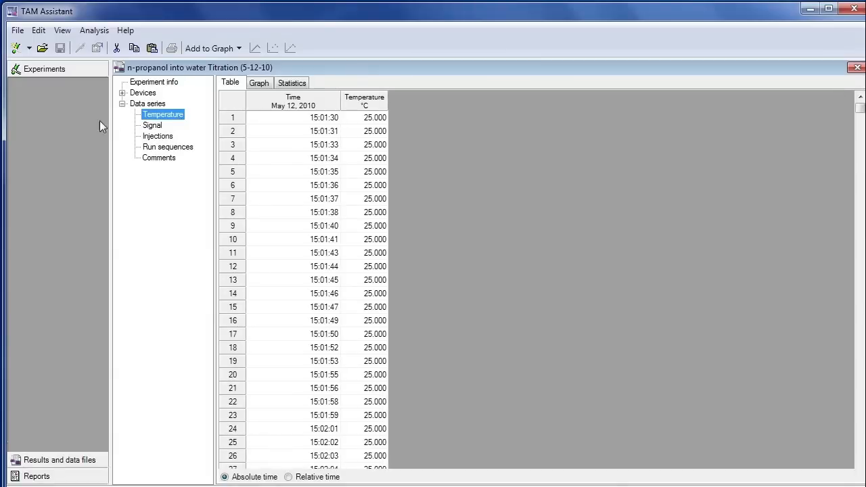
pyautogui.moveTo(16, 47)
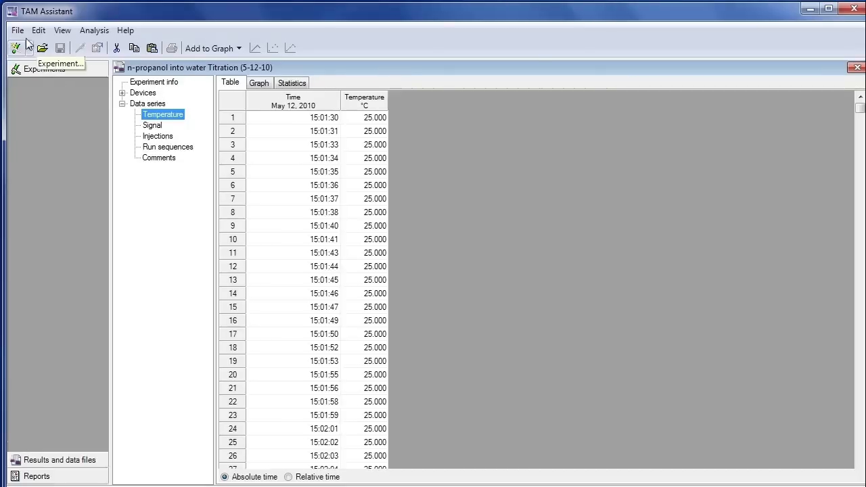
# Step: Start a File > Export of the experiment as CSV named TAM ITC DATA on the Desktop
pyautogui.click(17, 30)
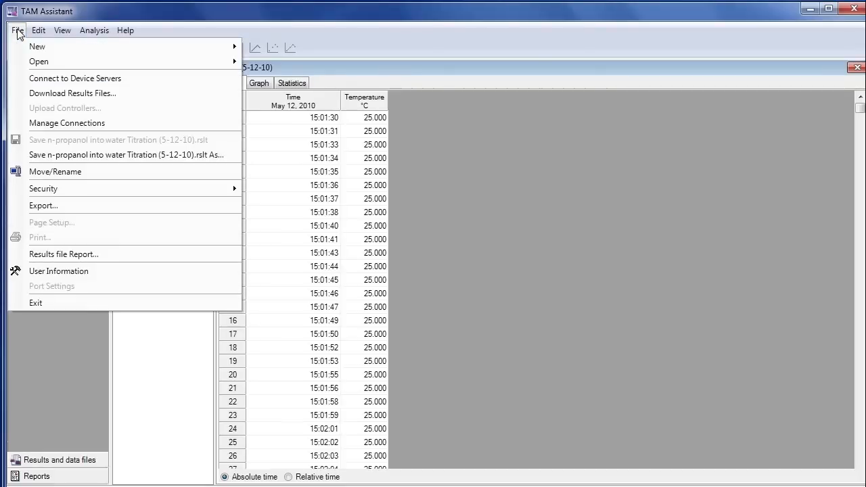
pyautogui.moveTo(43, 206)
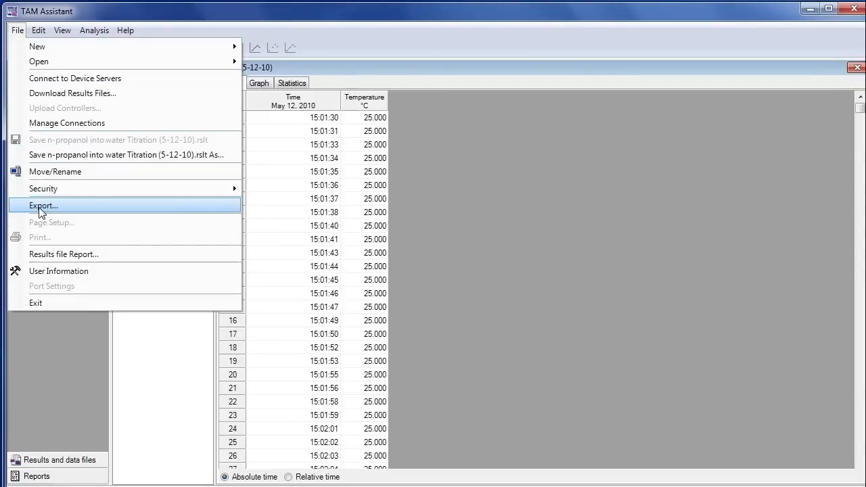
pyautogui.click(44, 205)
pyautogui.write('TAM ITC DATA')
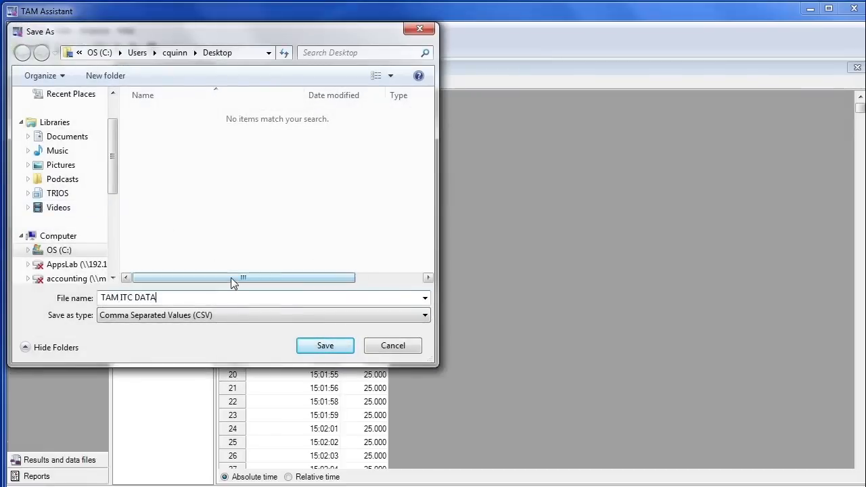
pyautogui.click(324, 345)
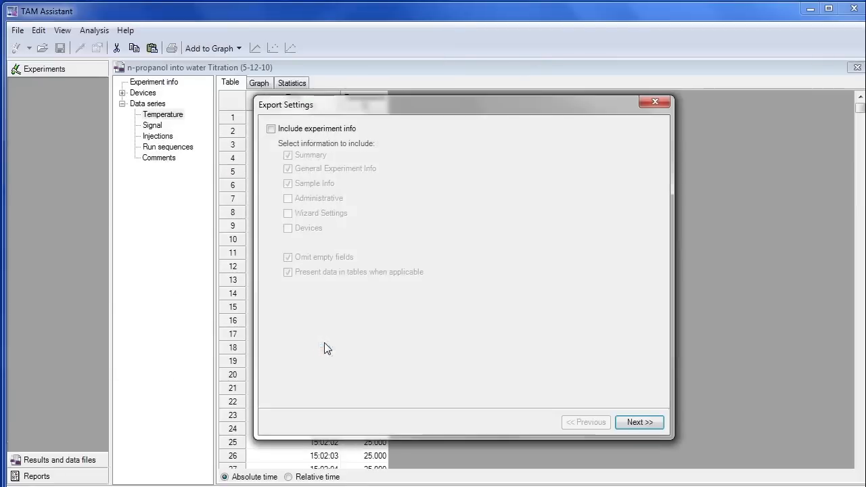
pyautogui.moveTo(355, 333)
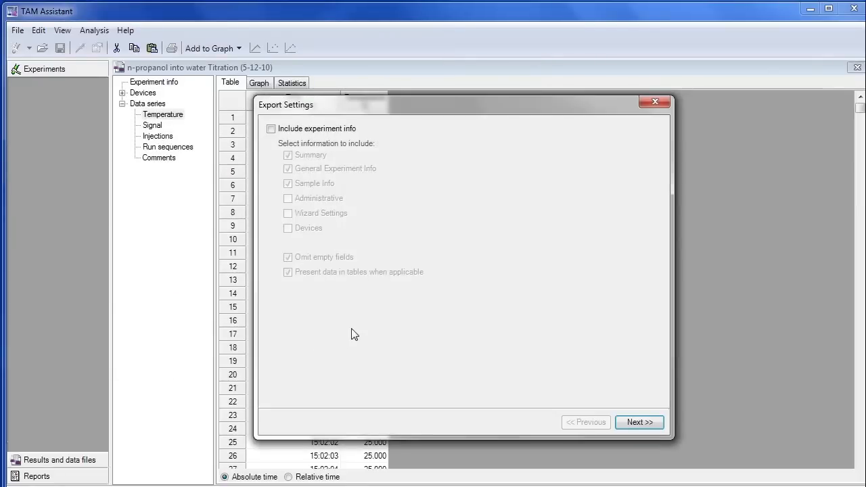
pyautogui.moveTo(596, 438)
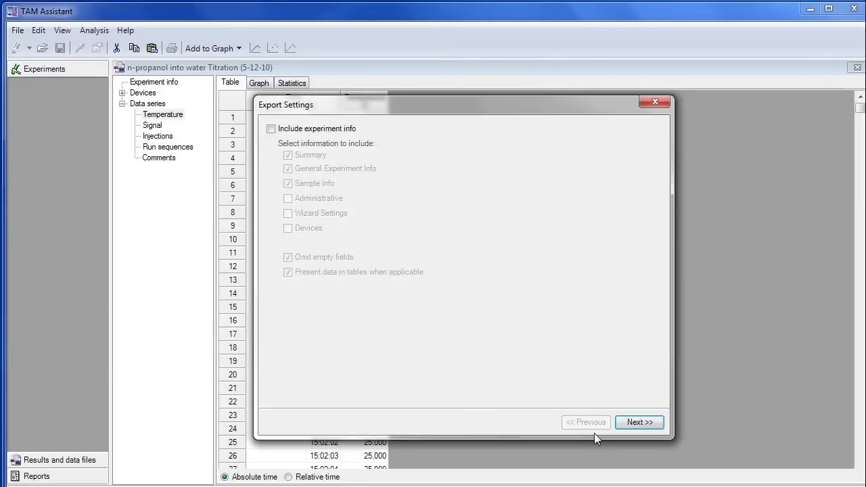
# Step: Exclude Temperature and Injections so only the Signal series exports, then finish the export
pyautogui.click(639, 423)
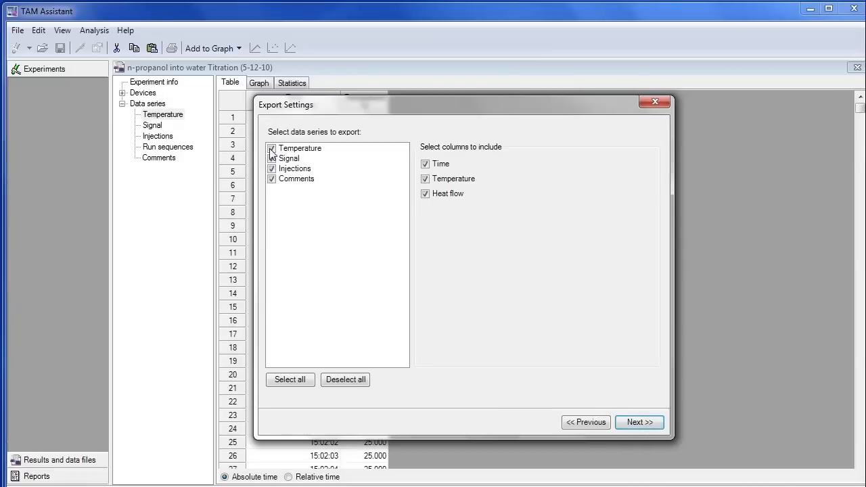
pyautogui.click(301, 147)
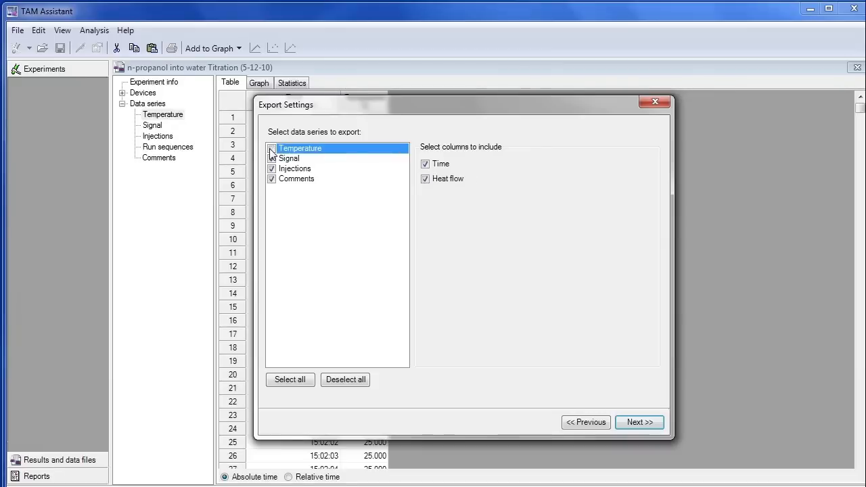
pyautogui.click(271, 148)
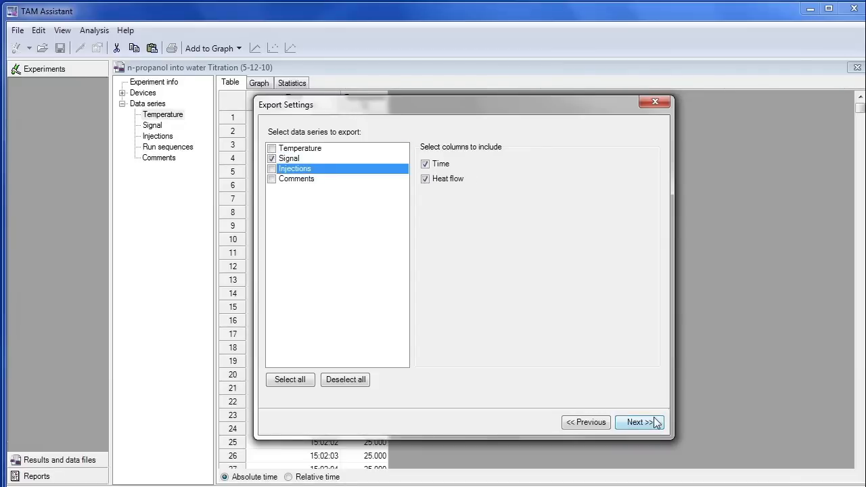
pyautogui.click(639, 423)
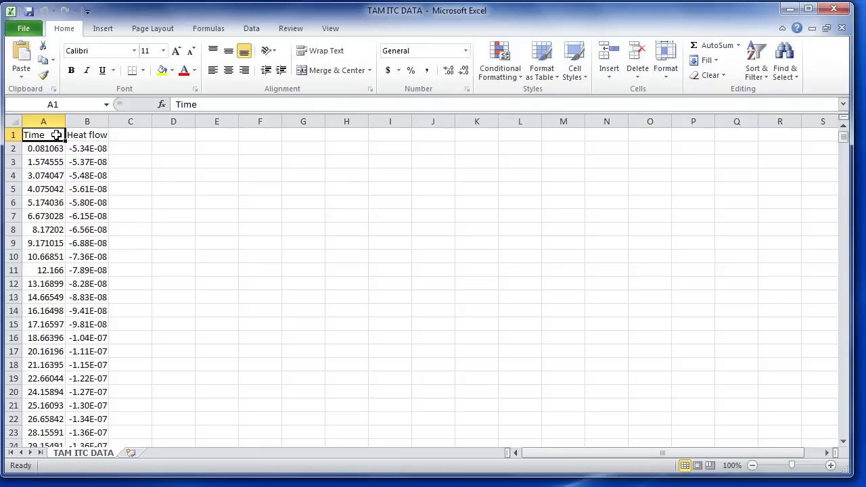
# Step: Edit headers A1 and B1 to read Time (s) and Heat flow (W)
pyautogui.doubleClick(44, 135)
pyautogui.write(' (s)')
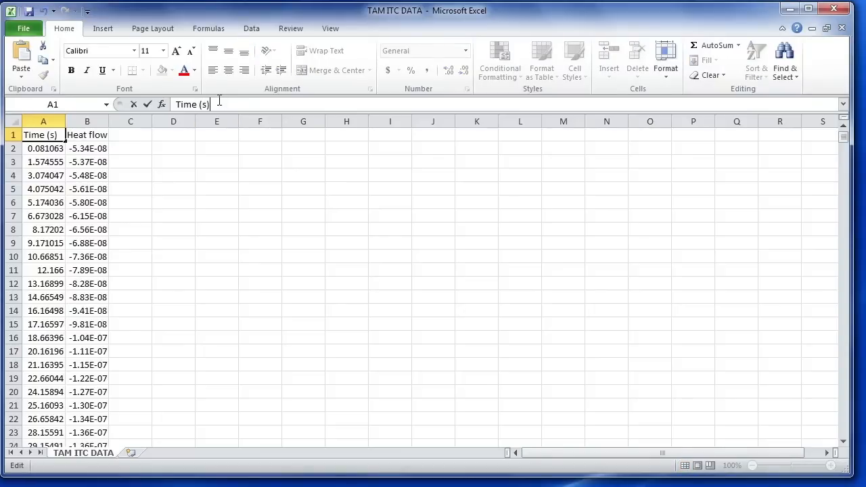
pyautogui.click(87, 135)
pyautogui.write(' (')
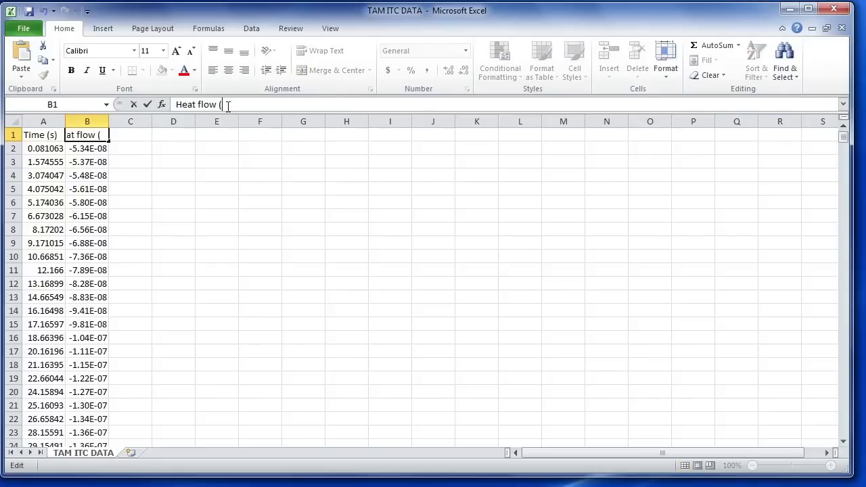
pyautogui.write('W)')
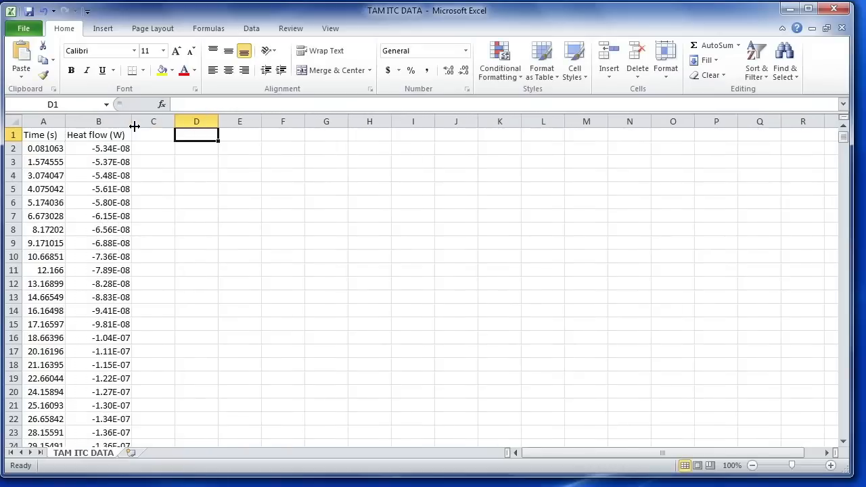
# Step: Add header Heat flow (uW) in C1 and formula =B2*1E6 in C2 converting watts to microwatts
pyautogui.click(155, 135)
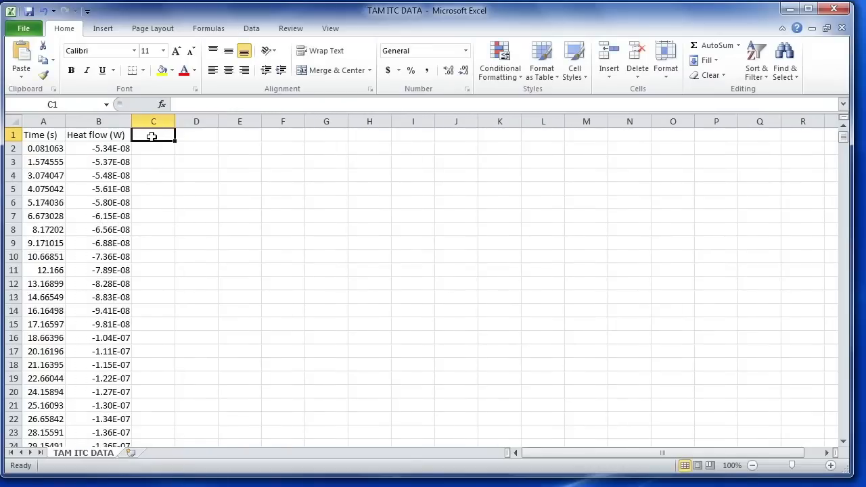
pyautogui.write('Heat flow')
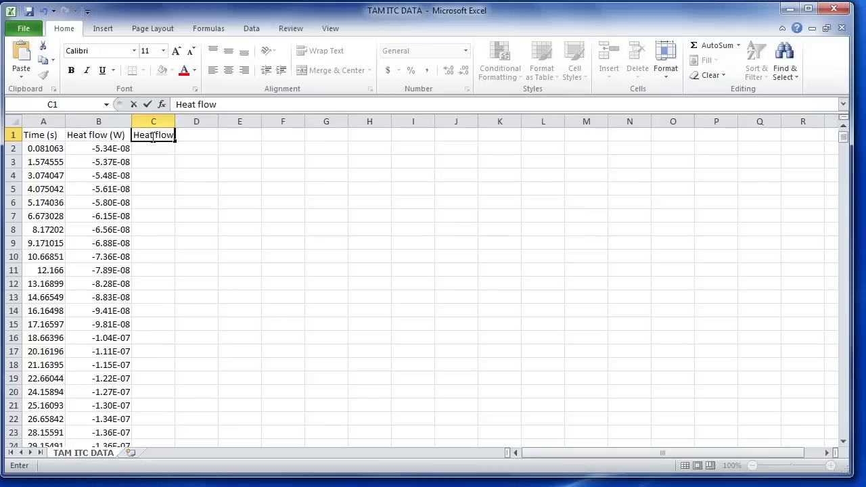
pyautogui.write('(uW')
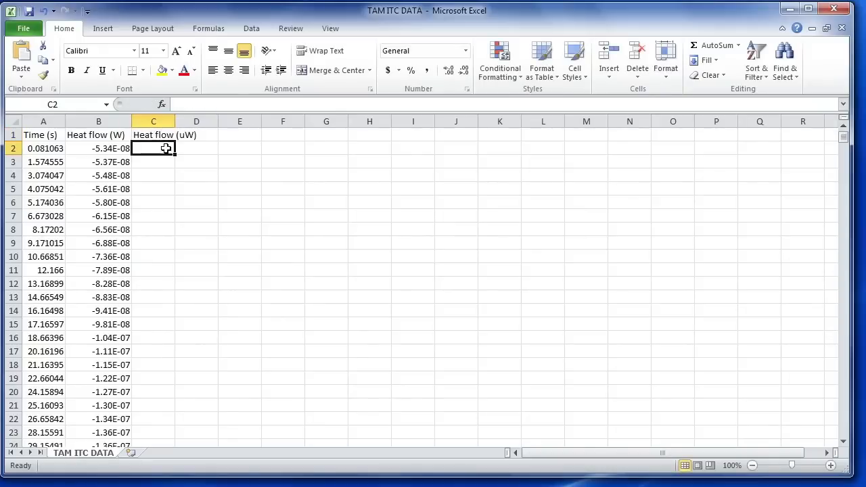
pyautogui.write('=B2')
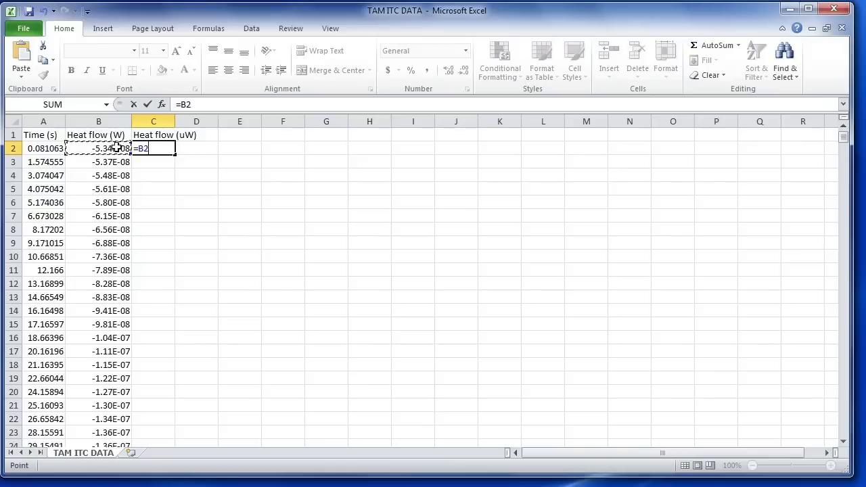
pyautogui.write('*')
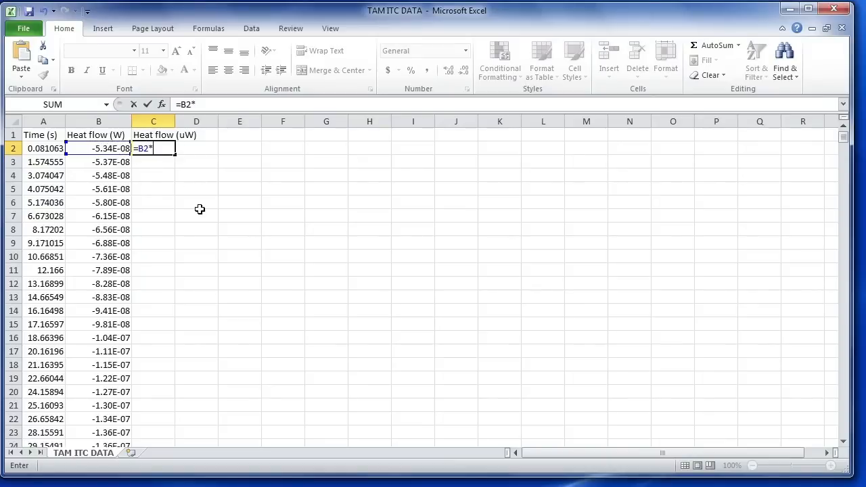
pyautogui.write('1E')
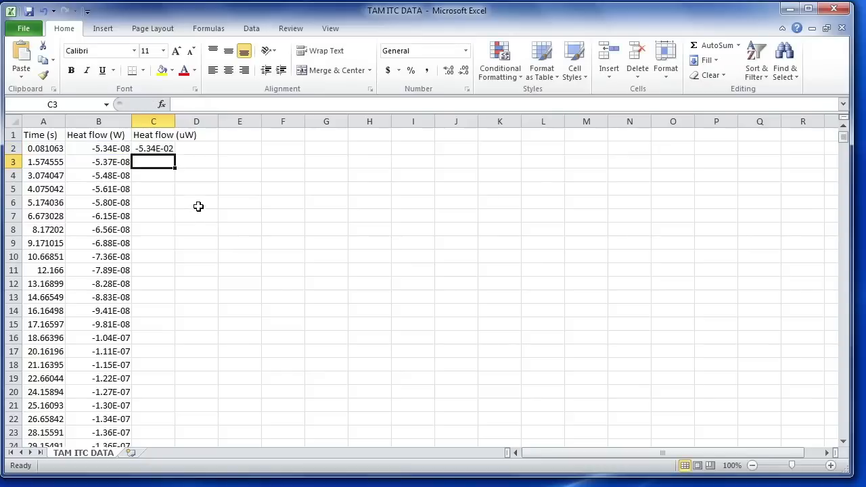
pyautogui.click(154, 147)
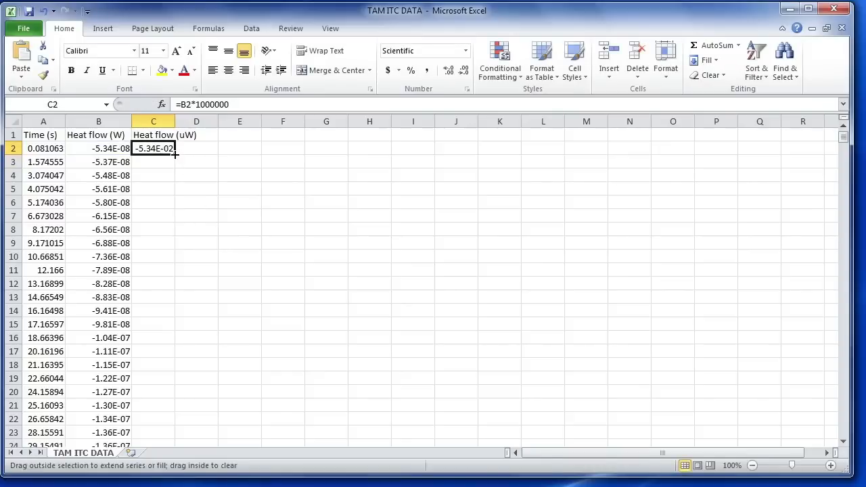
pyautogui.click(23, 27)
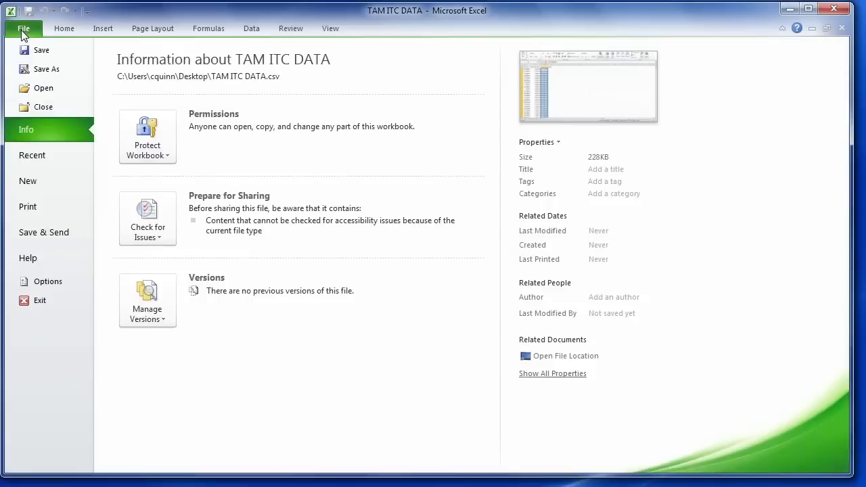
# Step: Save As Text (Tab delimited) named TAM ITC DATA, keeping that format
pyautogui.click(46, 69)
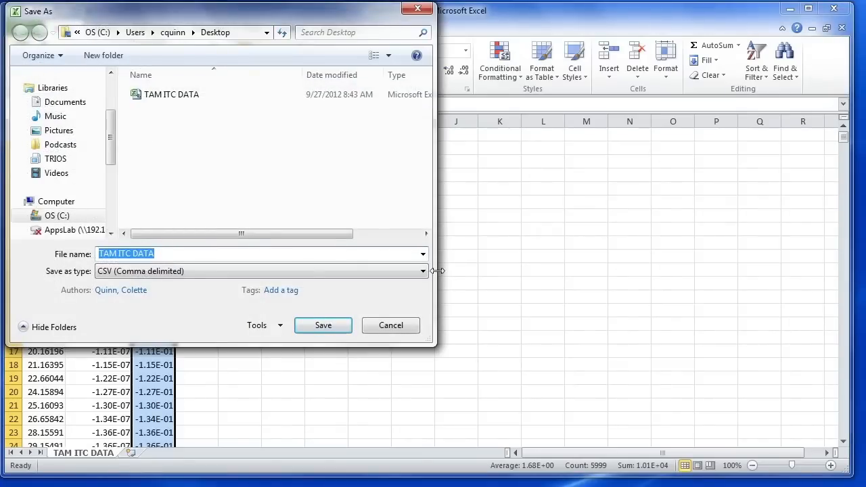
pyautogui.click(420, 270)
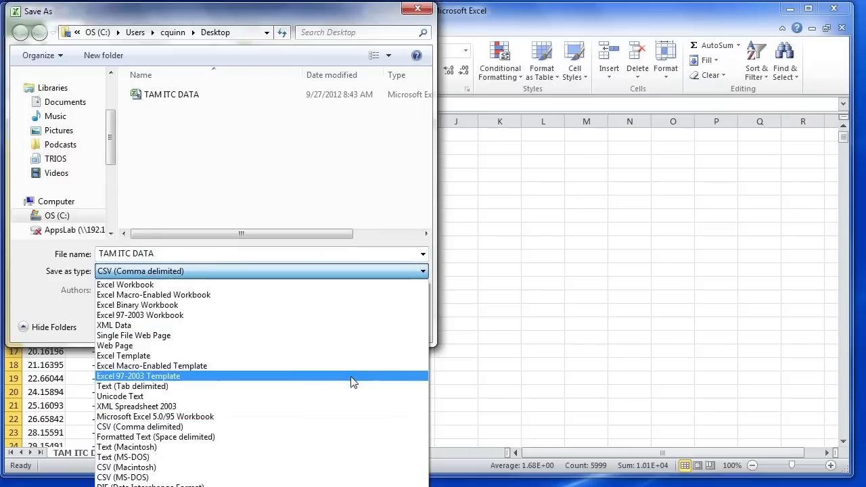
pyautogui.click(133, 386)
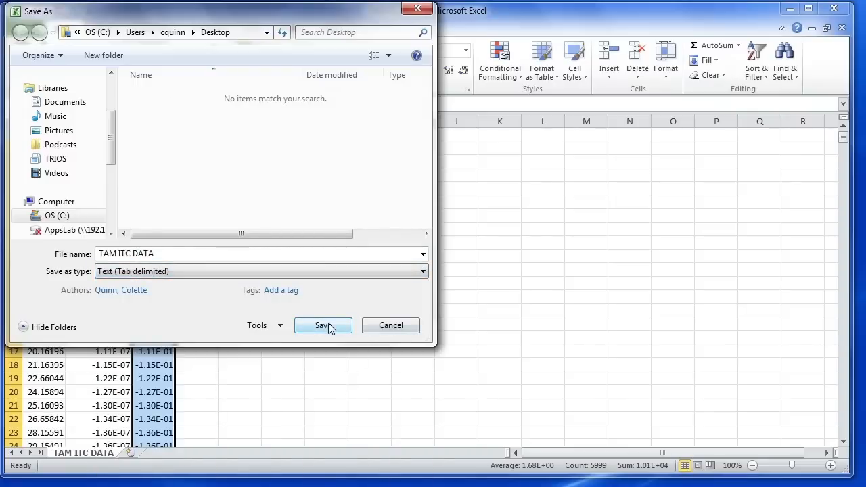
pyautogui.click(323, 325)
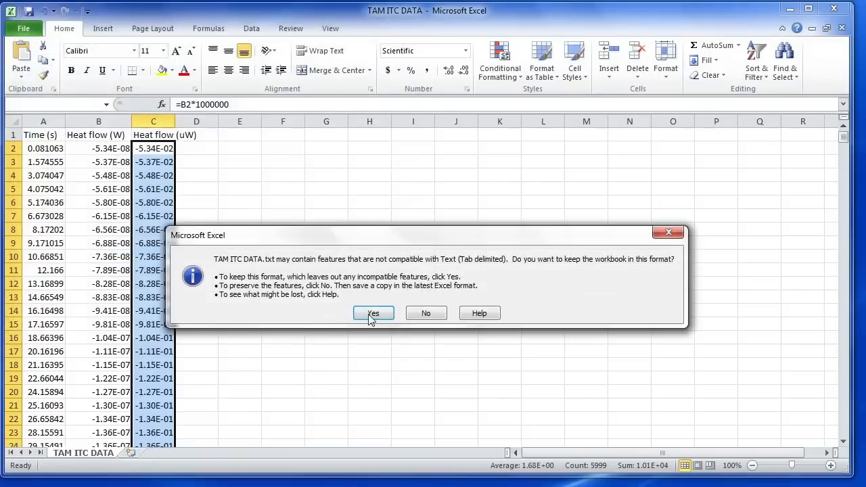
pyautogui.click(374, 313)
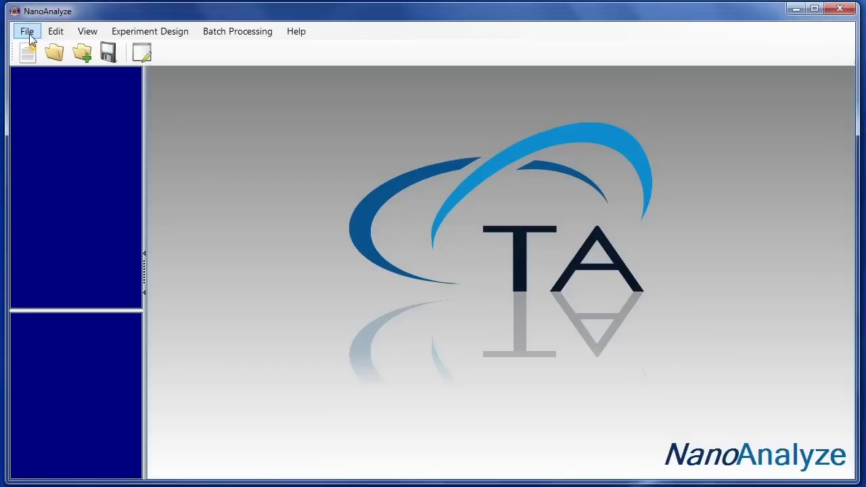
# Step: Use File > Import Text File to choose TAM ITC DATA from the Desktop
pyautogui.click(27, 32)
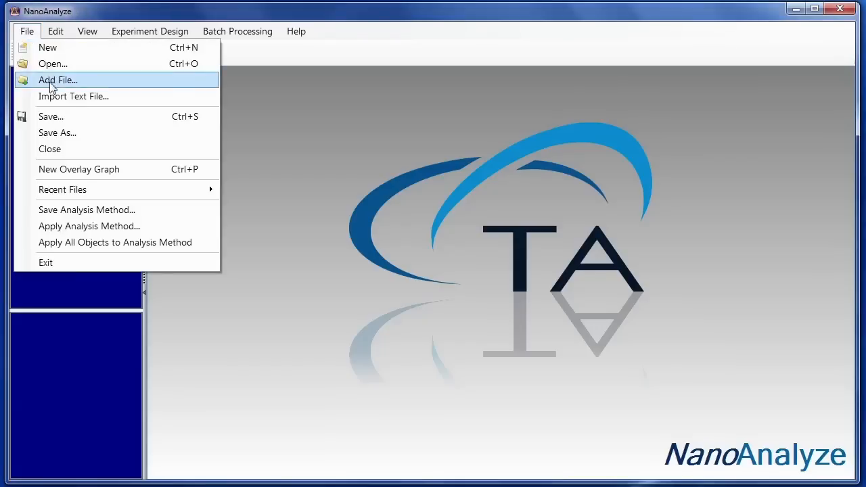
pyautogui.click(73, 96)
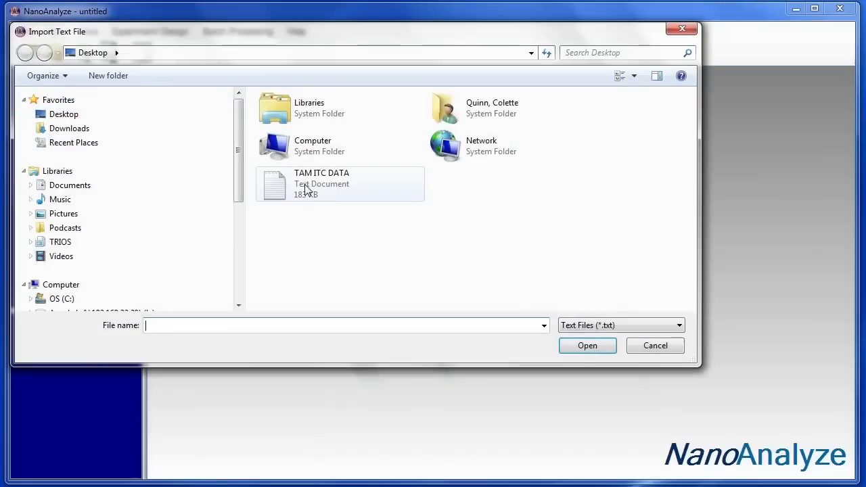
pyautogui.click(339, 184)
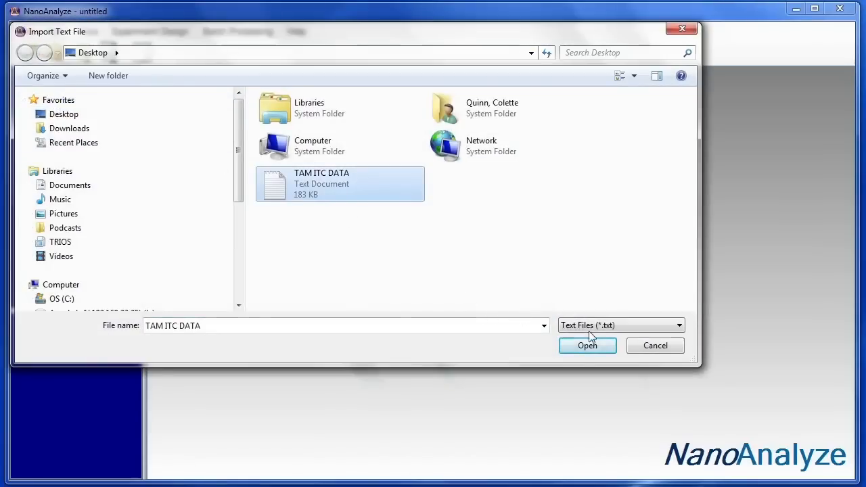
pyautogui.click(588, 347)
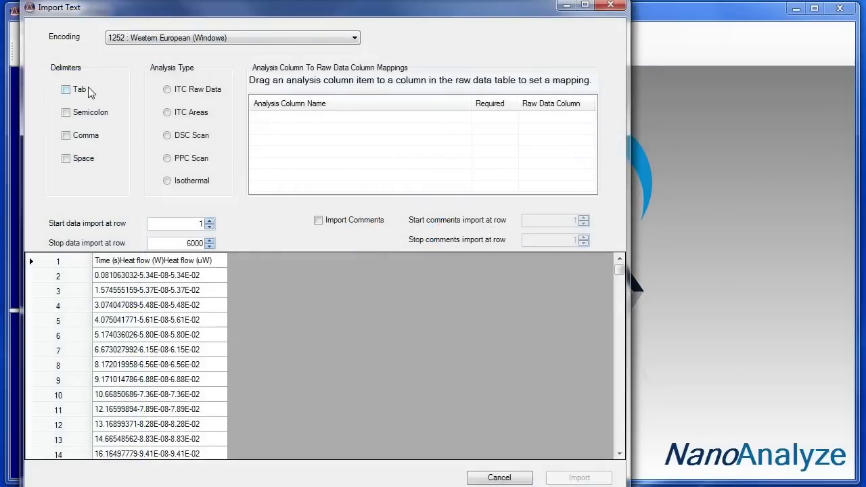
# Step: Set Tab delimiter, start row 2 and ITC Raw Data as the import type
pyautogui.click(65, 89)
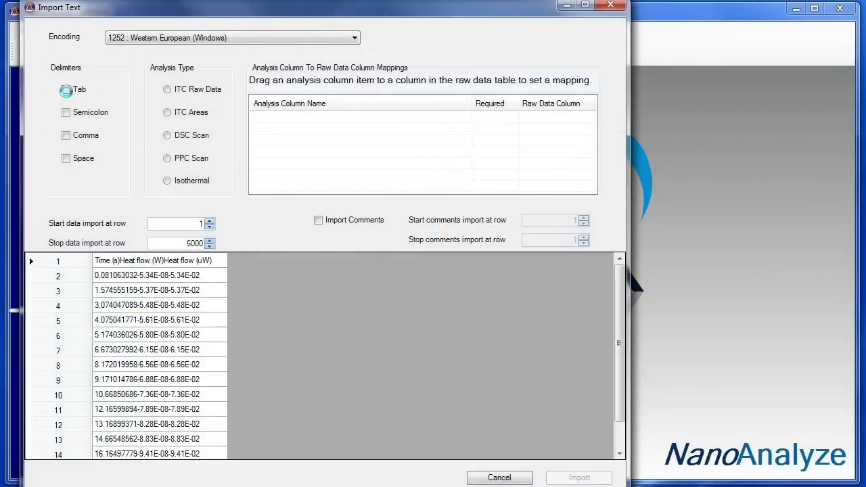
pyautogui.click(66, 89)
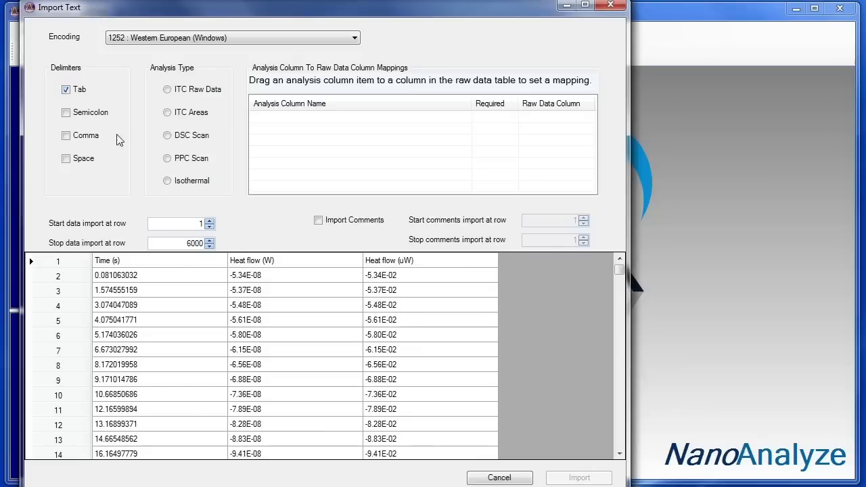
pyautogui.moveTo(184, 290)
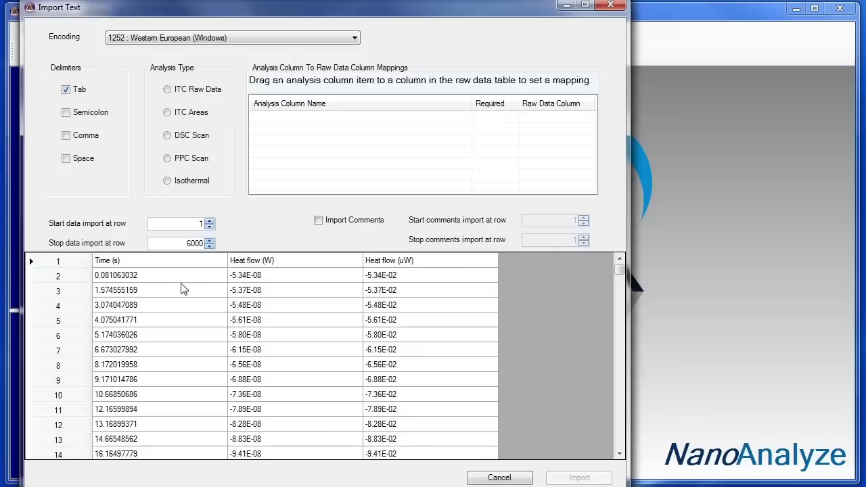
pyautogui.click(209, 221)
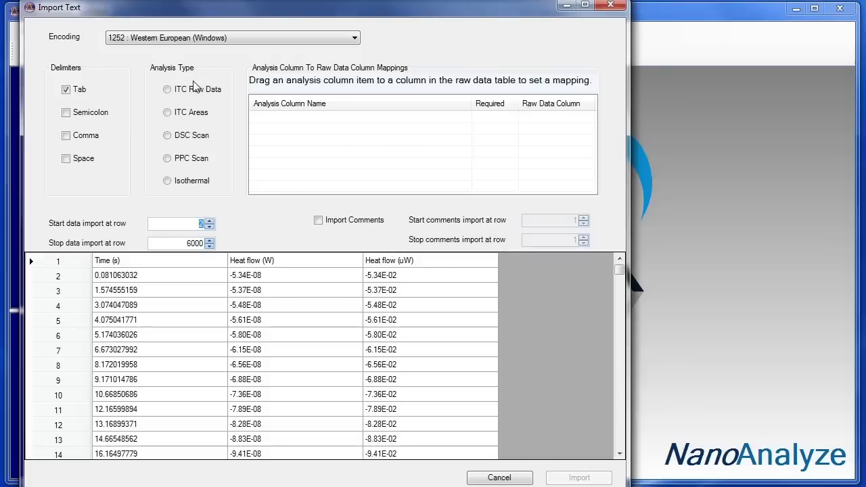
pyautogui.click(168, 89)
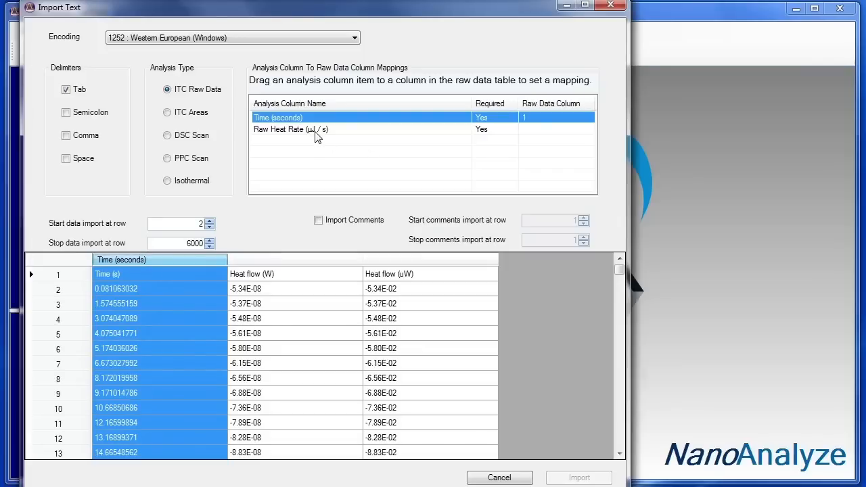
# Step: Map Raw Heat Rate to the Heat flow (µW) column and import the file
pyautogui.click(291, 130)
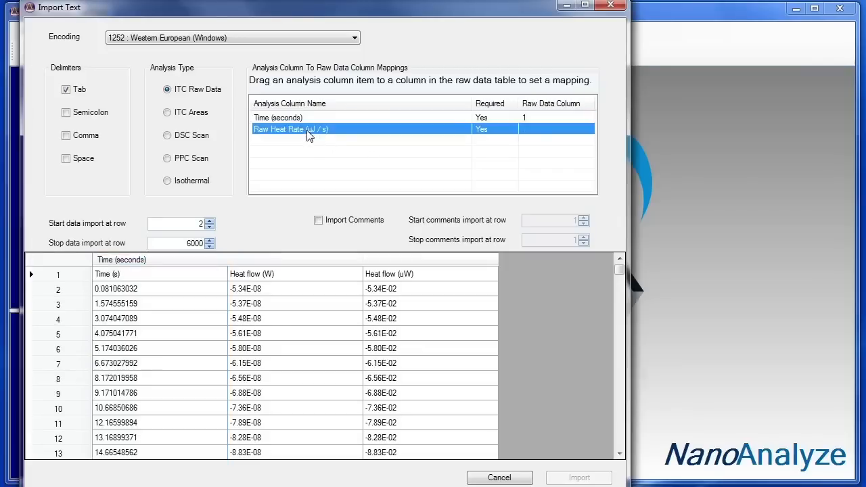
pyautogui.moveTo(291, 130); pyautogui.dragTo(430, 273)
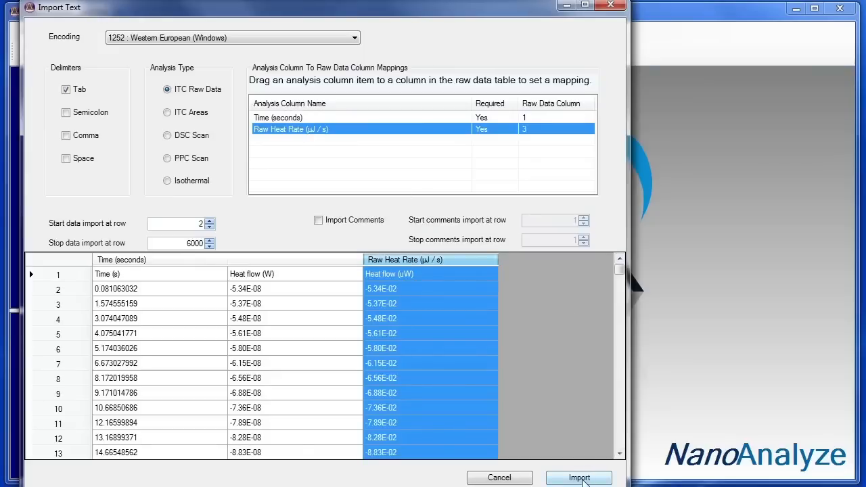
pyautogui.click(579, 478)
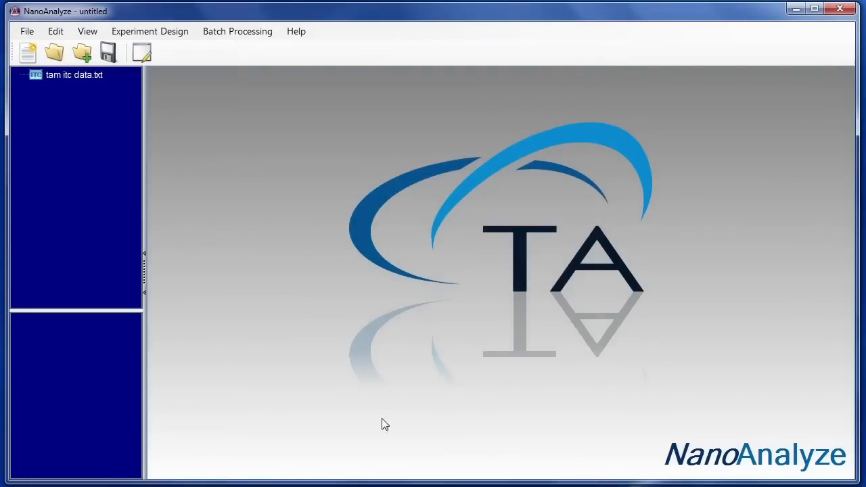
pyautogui.moveTo(73, 75)
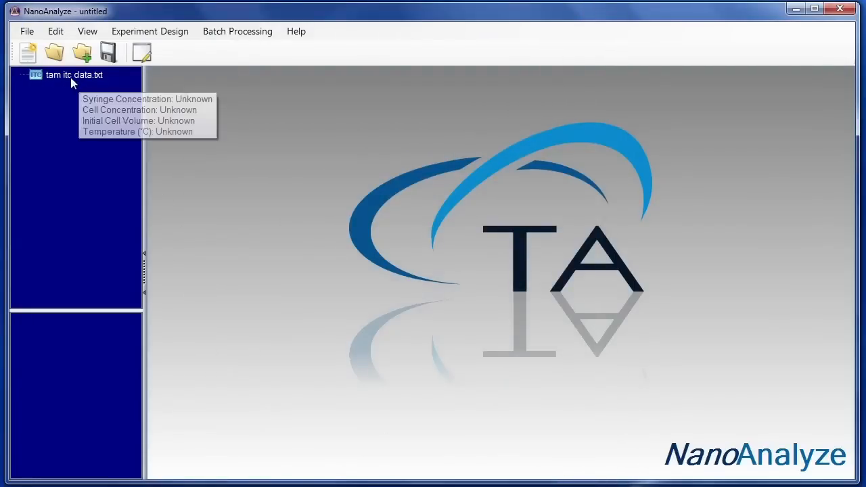
# Step: Open tam itc data.txt for titration analysis in the baseline editor
pyautogui.doubleClick(73, 75)
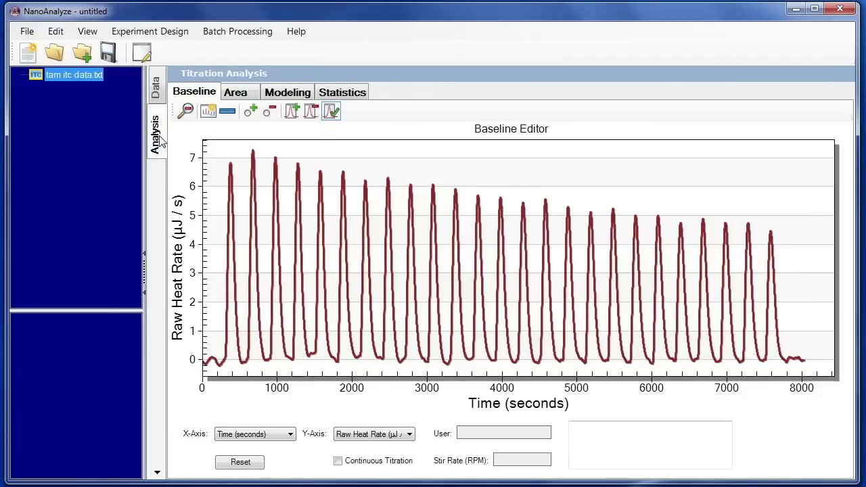
pyautogui.moveTo(310, 338)
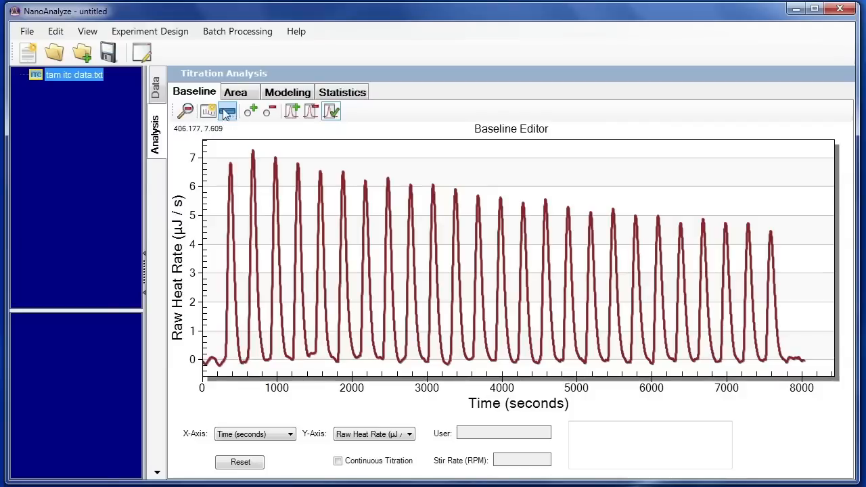
# Step: Create a new baseline: start 300 s, width 280 s, interval 300 s, 25 injections
pyautogui.click(227, 111)
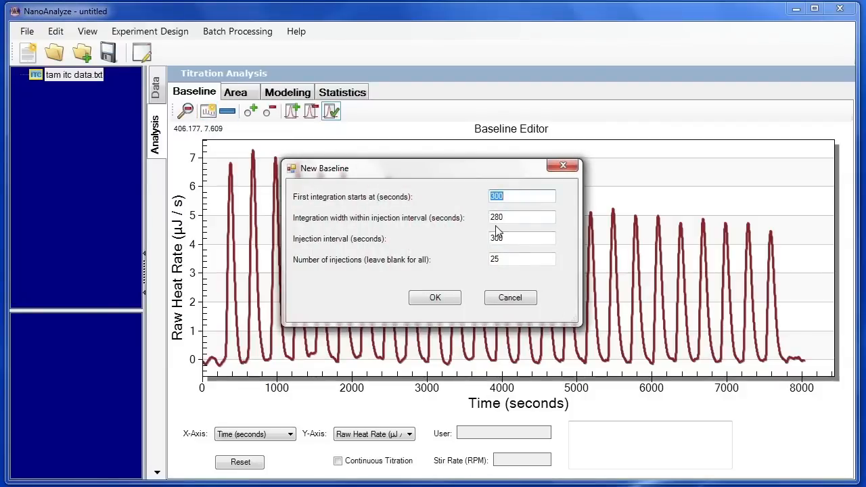
pyautogui.click(522, 238)
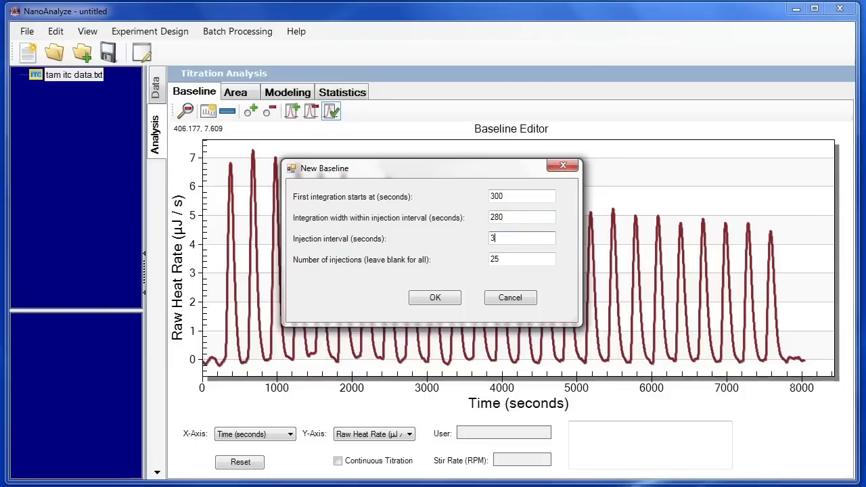
pyautogui.write('00')
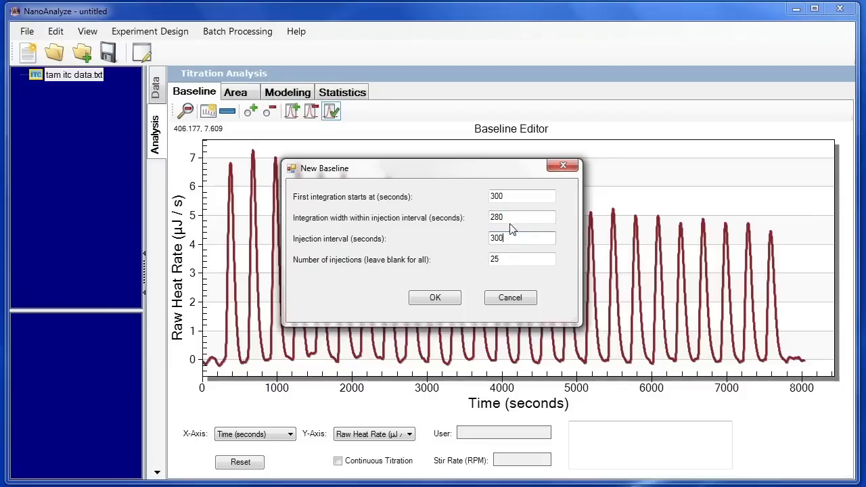
pyautogui.click(522, 196)
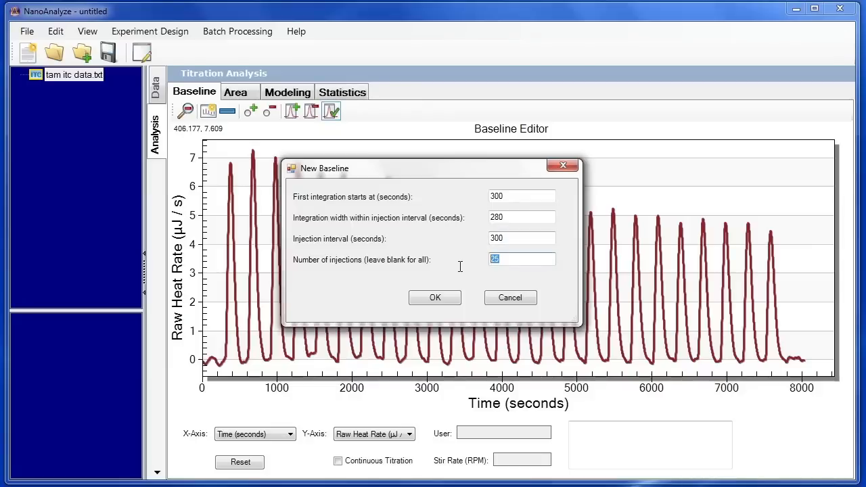
pyautogui.moveTo(449, 277)
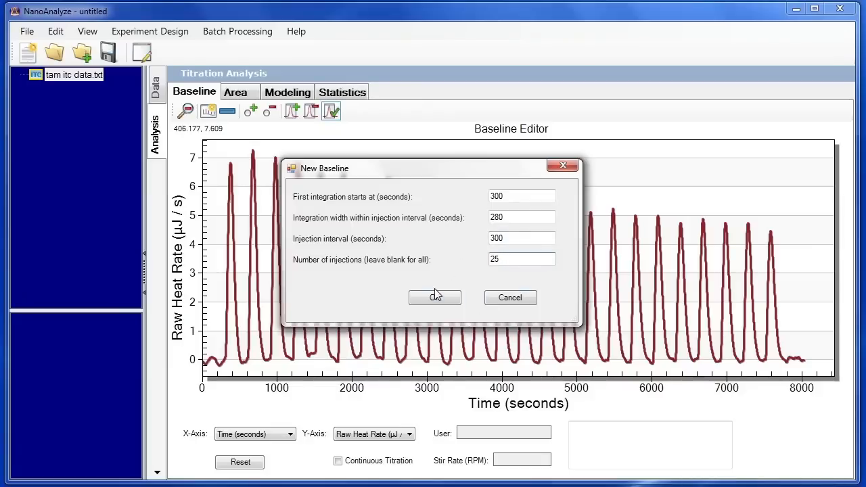
pyautogui.click(436, 298)
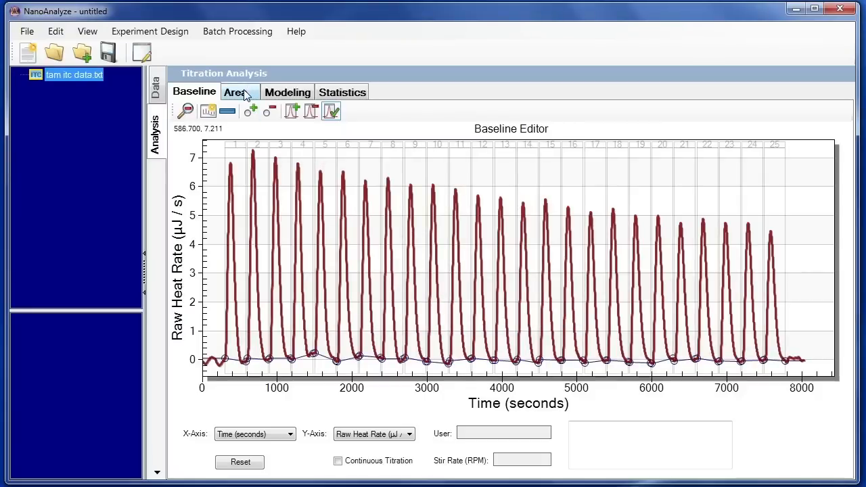
# Step: Enter area parameters: 10 mM syringe, 0.1 mM cell, 1000 µL, 9.975 µL injections, 25 °C, partially filled cell
pyautogui.click(235, 92)
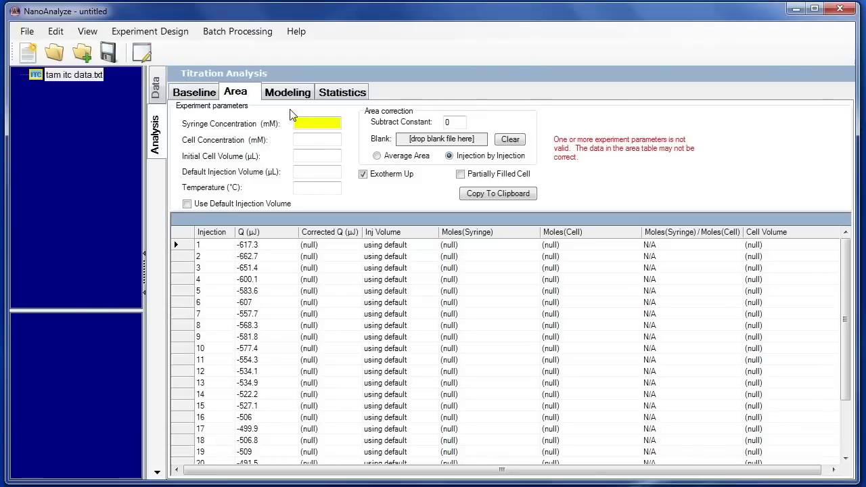
pyautogui.write('10')
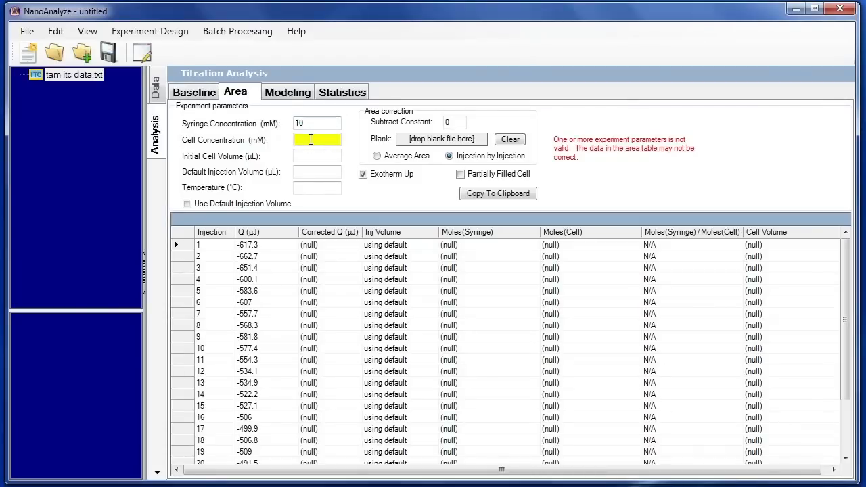
pyautogui.write('.1')
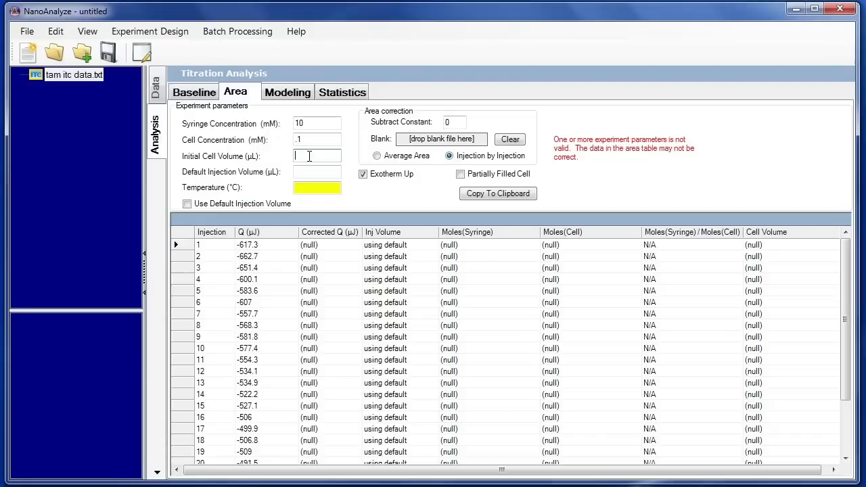
pyautogui.write('1000')
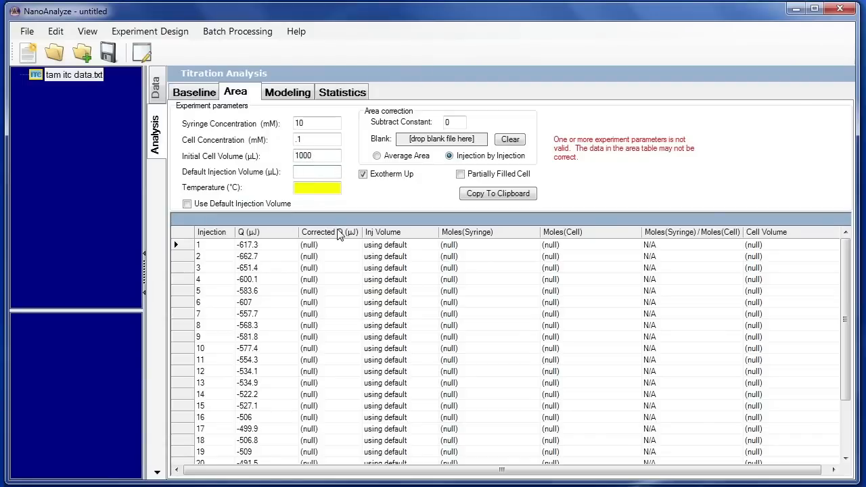
pyautogui.write('9.975')
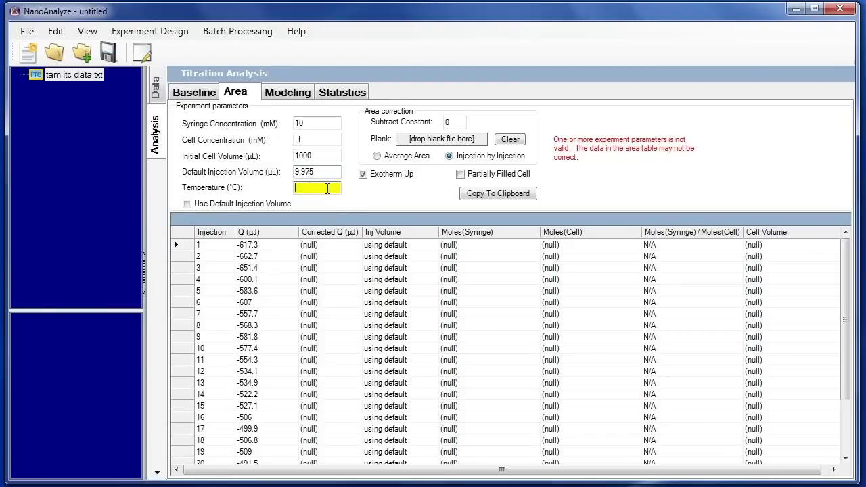
pyautogui.write('25')
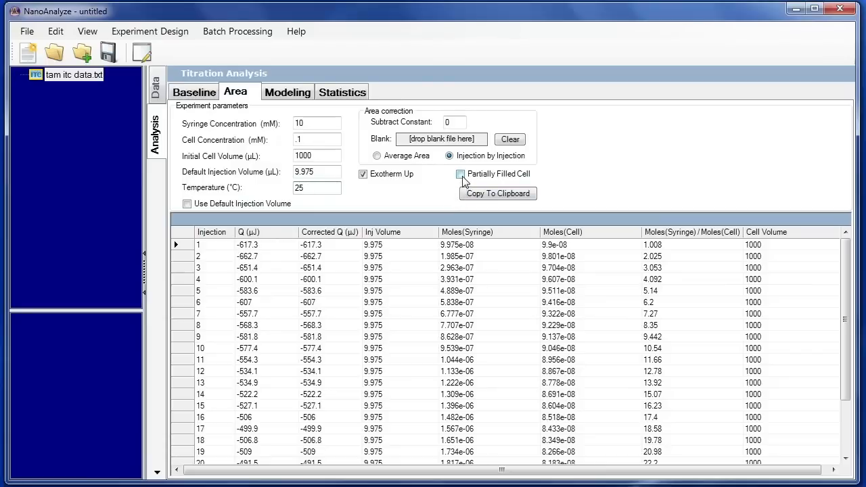
pyautogui.click(460, 173)
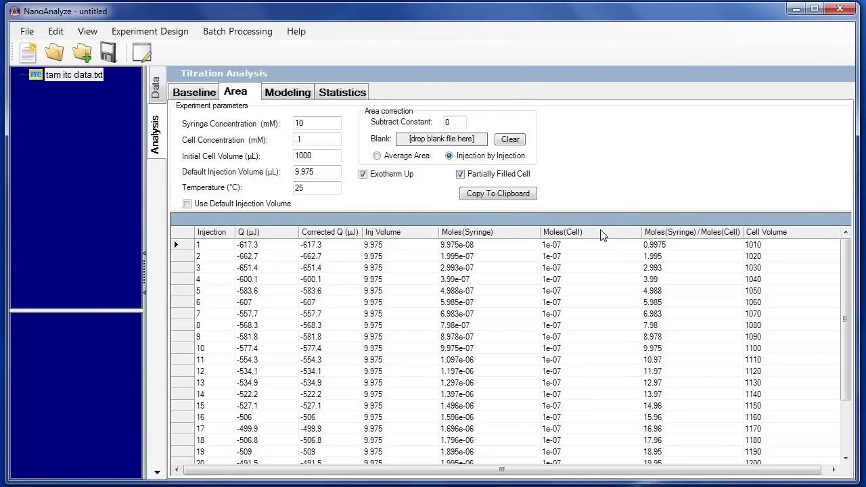
pyautogui.moveTo(642, 284)
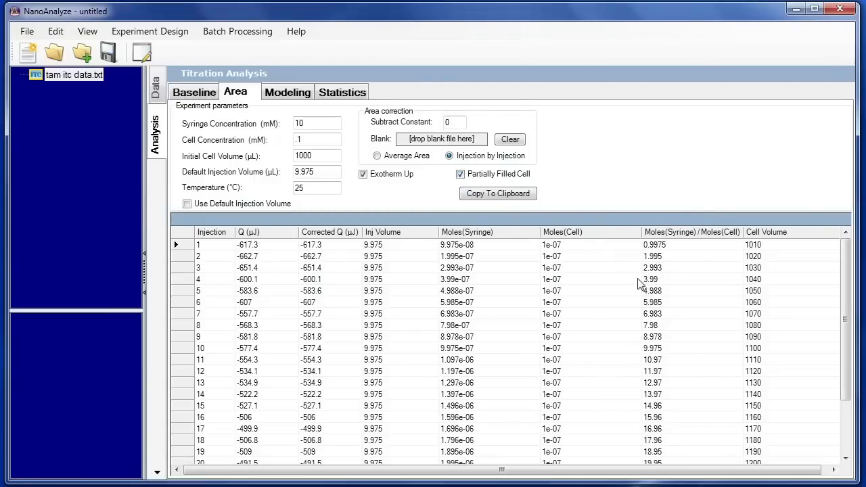